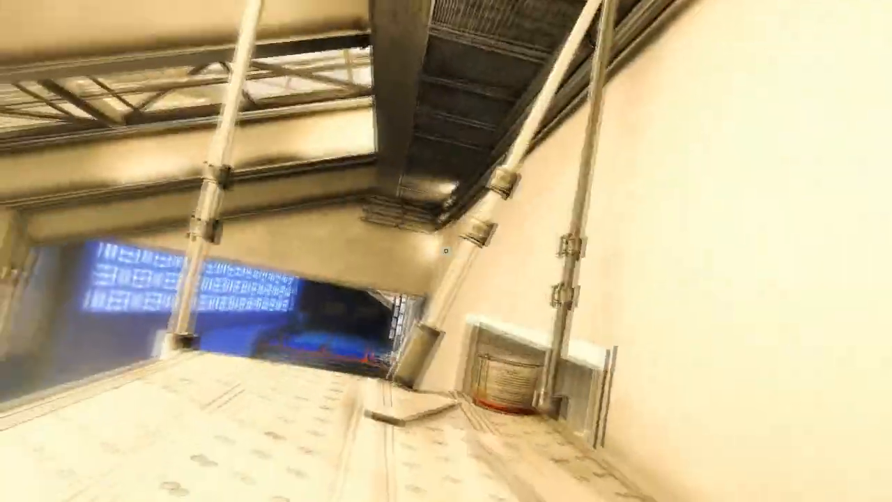
pyautogui.moveTo(446, 251)
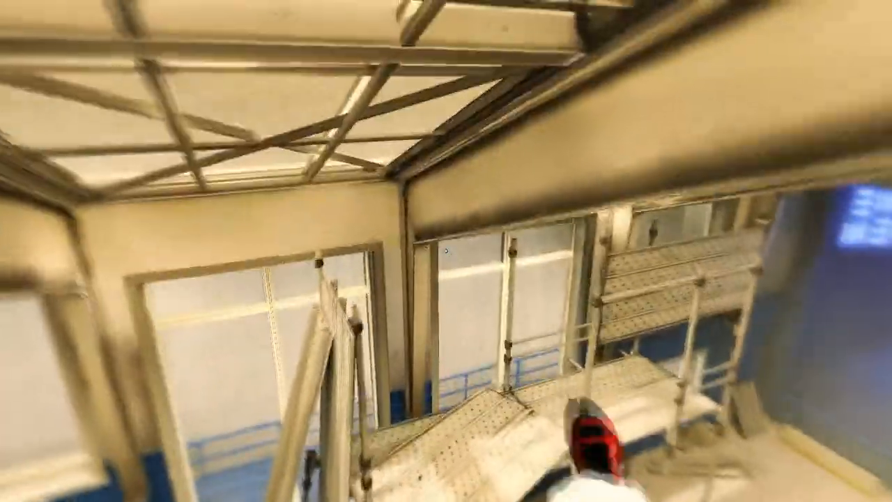